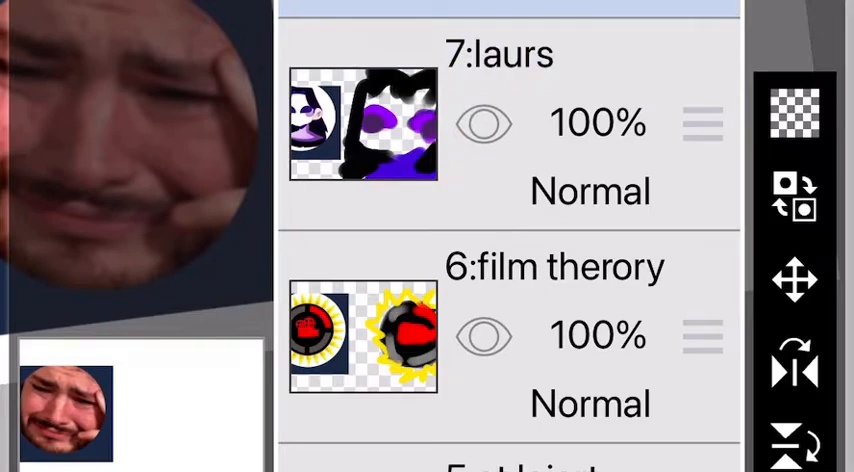
# Step: Drag the hue ring marker from red toward magenta for a lighter magenta-pink colour
pyautogui.scroll(3)
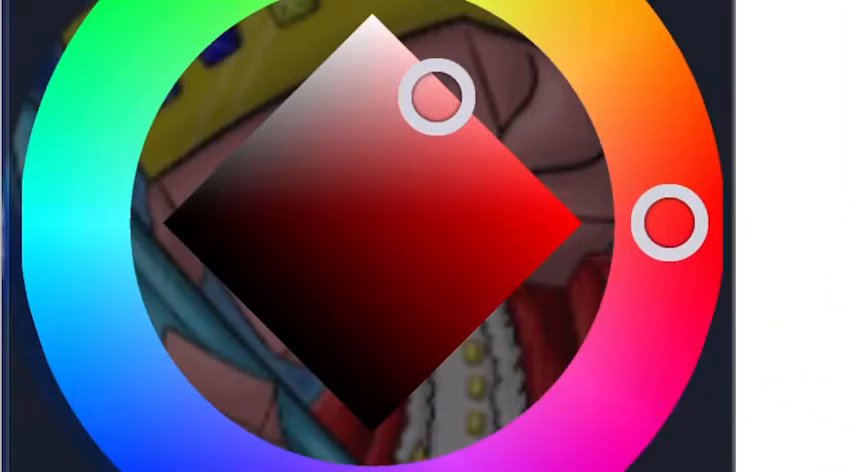
pyautogui.moveTo(665, 220); pyautogui.dragTo(638, 340)
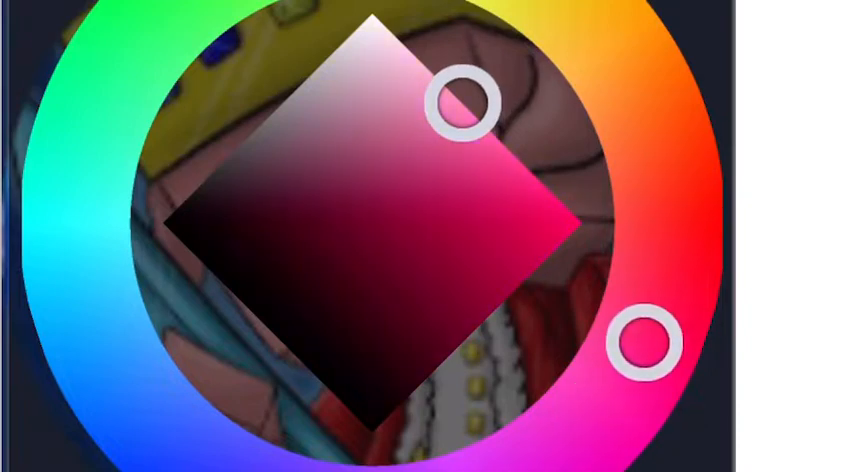